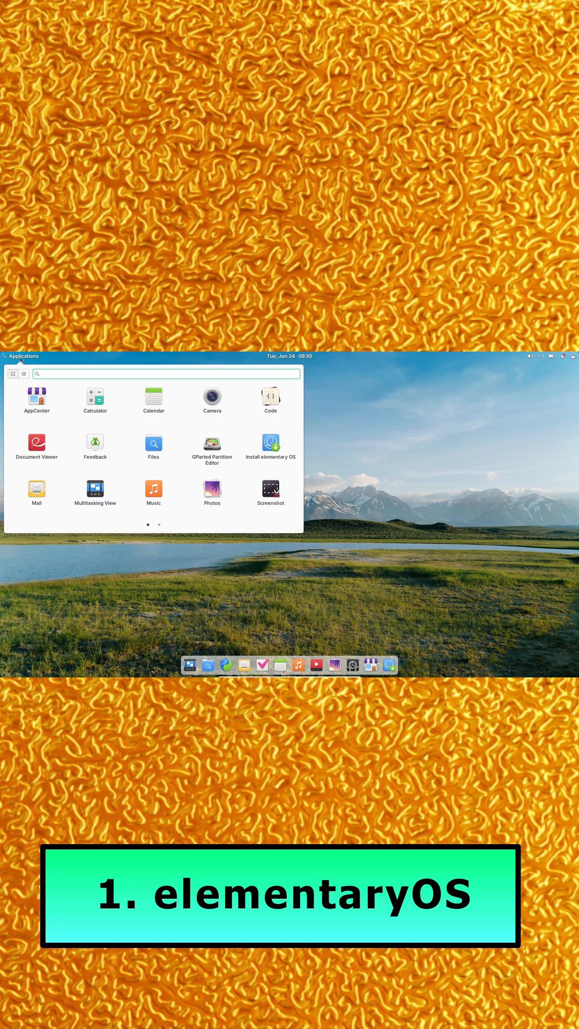
- Launch Terminal from page 2 of Applications and install neofetch with sudo apt, confirming Y
click(159, 525)
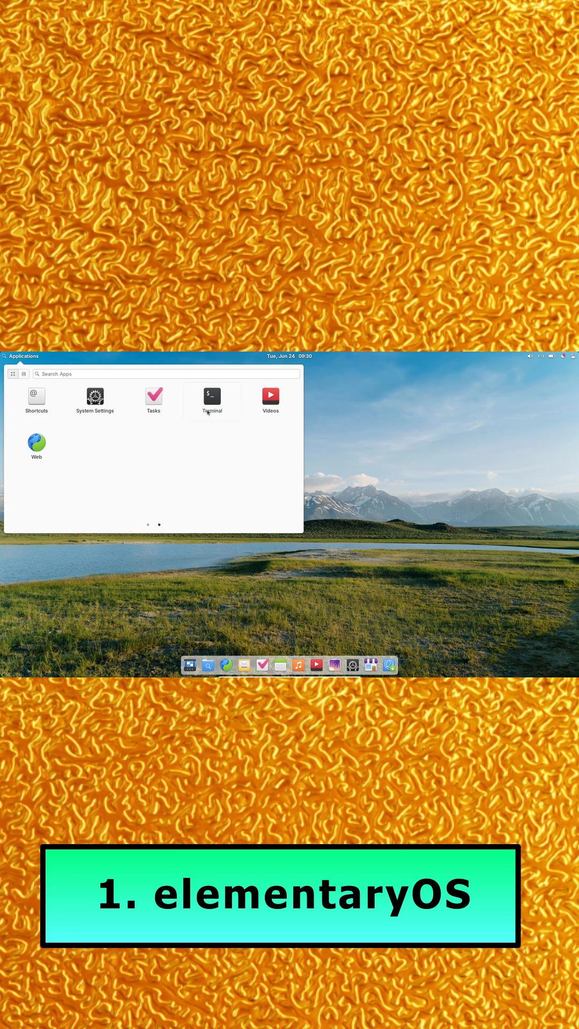
click(211, 398)
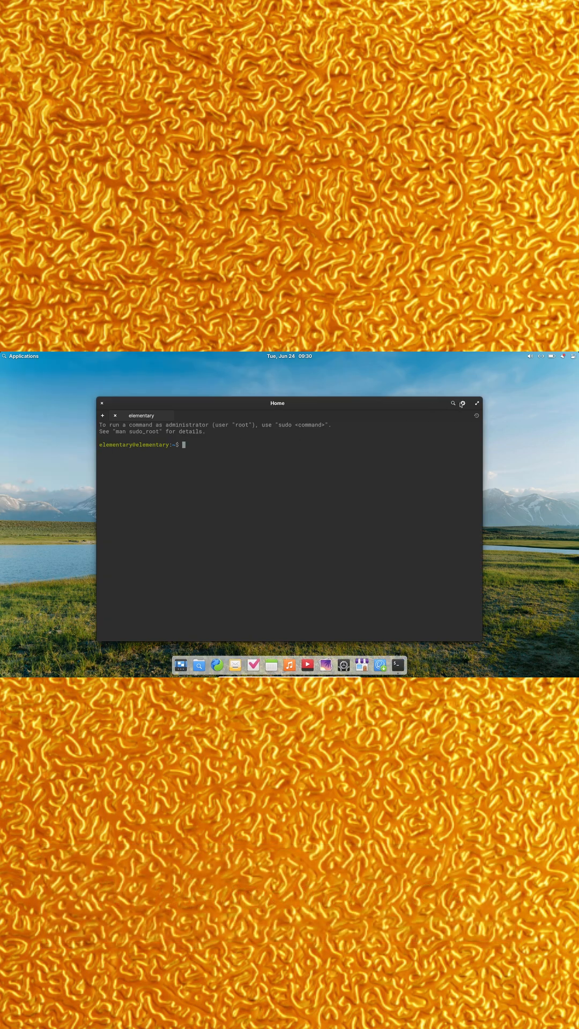
click(476, 403)
text(sudo apt install neofetch)
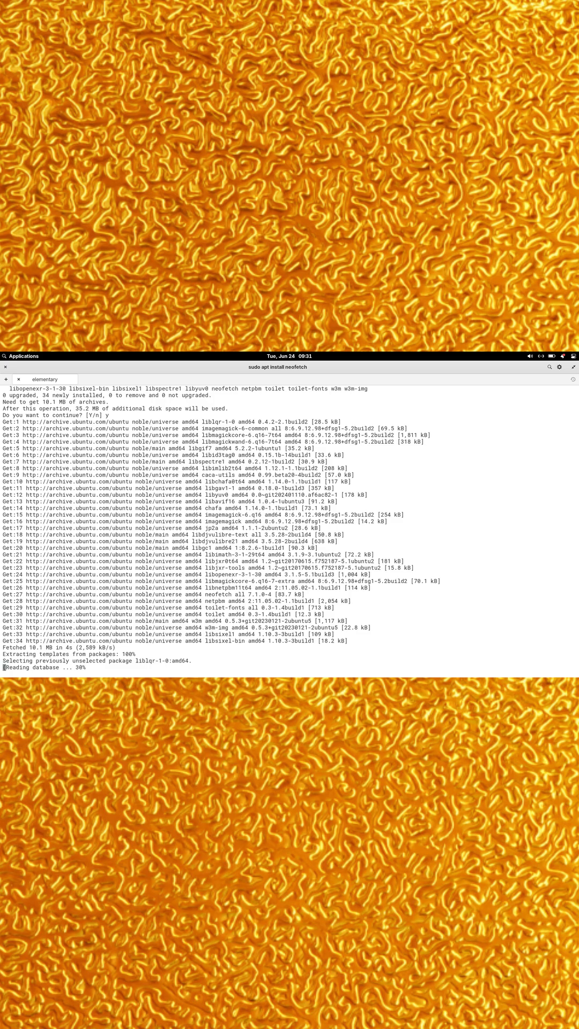
click(561, 357)
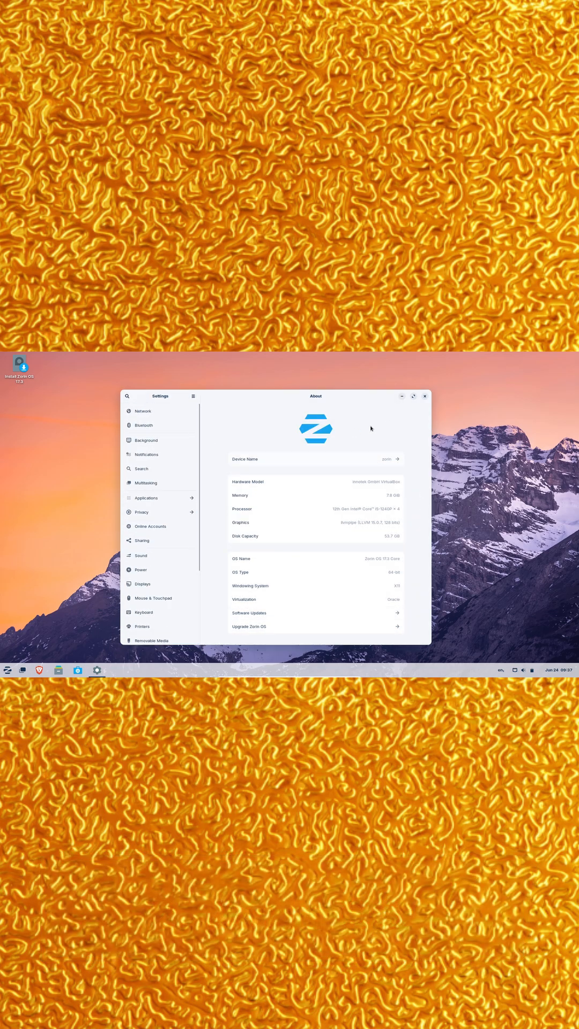
- Show Zorin's quick settings panel, then System Monitor's Processes list
click(559, 670)
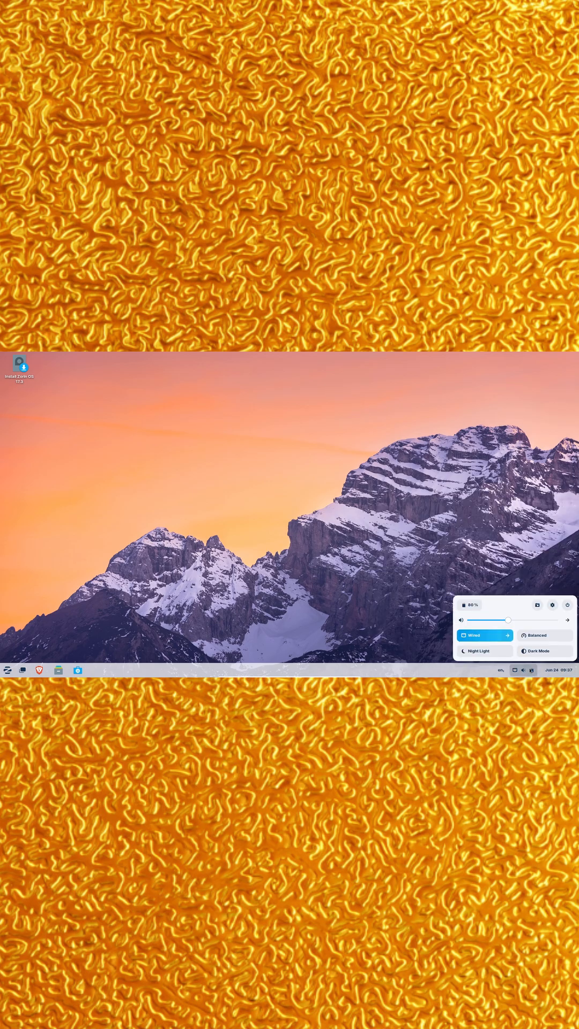
click(544, 651)
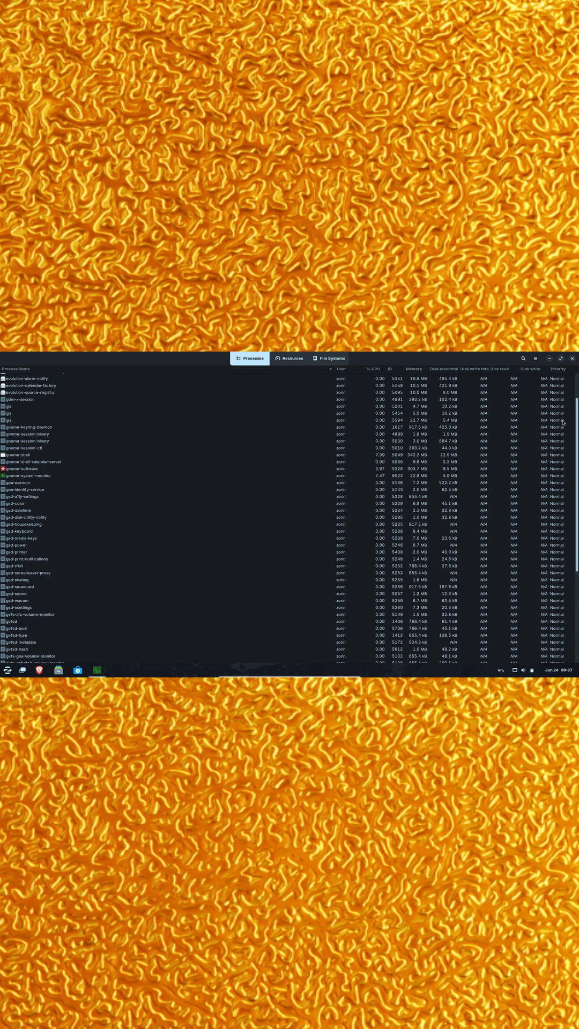
click(290, 359)
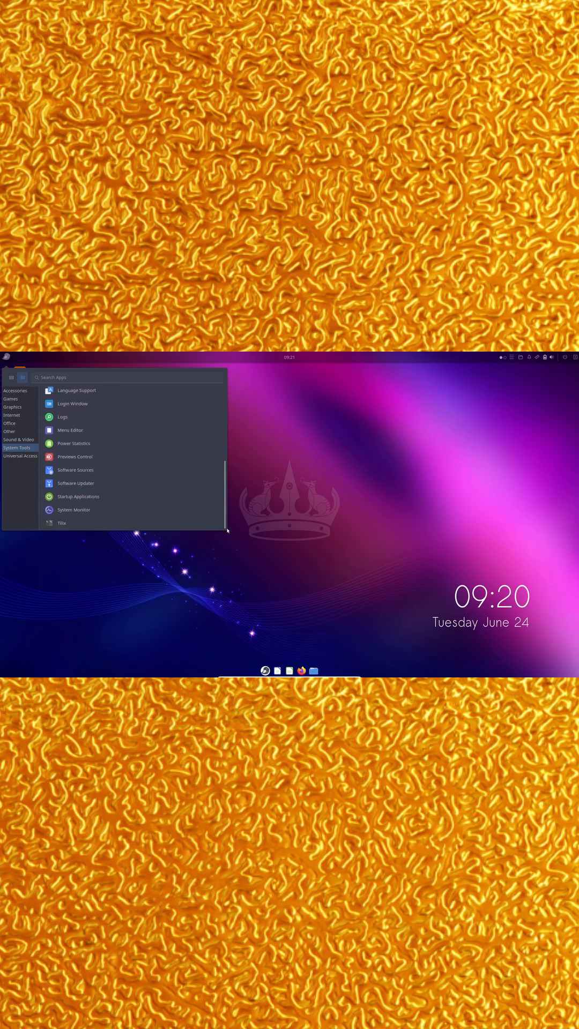
- Switch the Budgie menu to grid view, return to page one, and search 'sys'
click(21, 377)
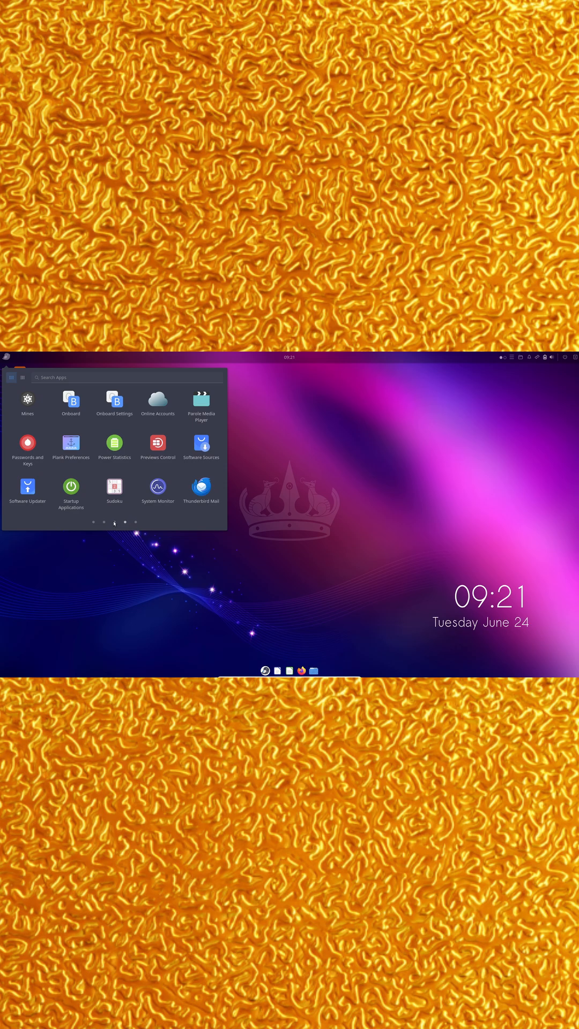
click(93, 523)
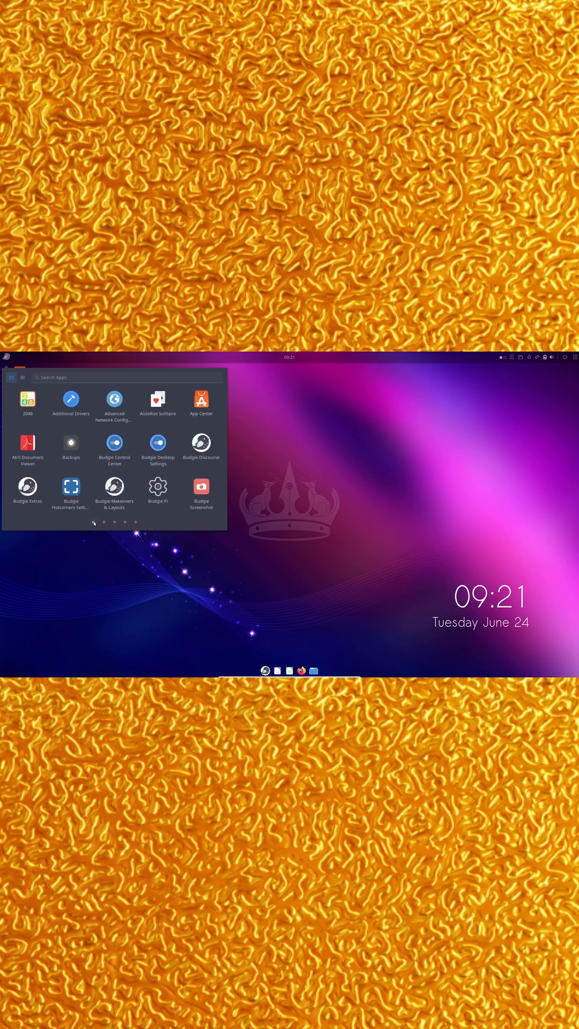
text(sys)
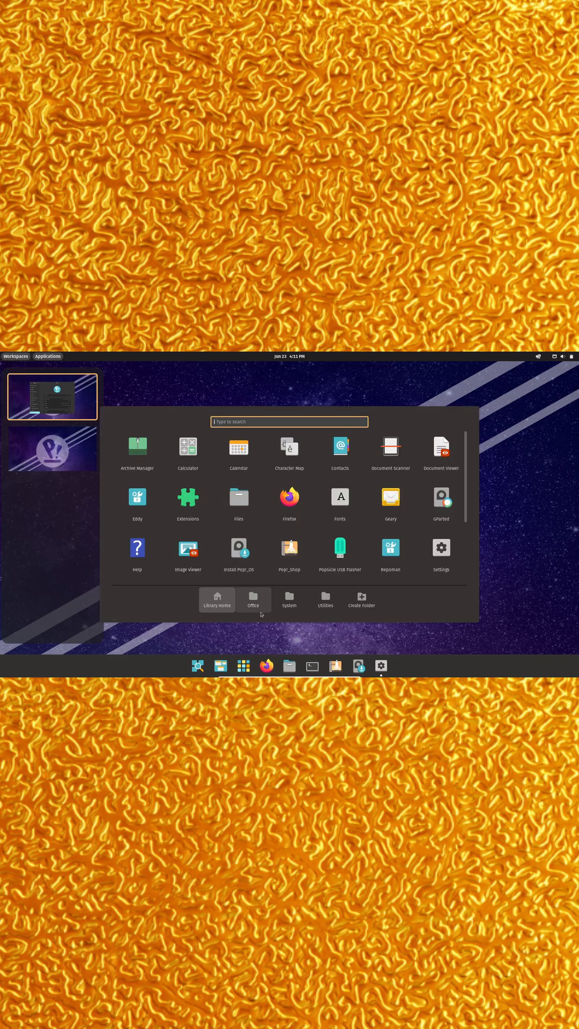
- Open the Utilities folder, then return to Library Home and scroll the app list
click(325, 599)
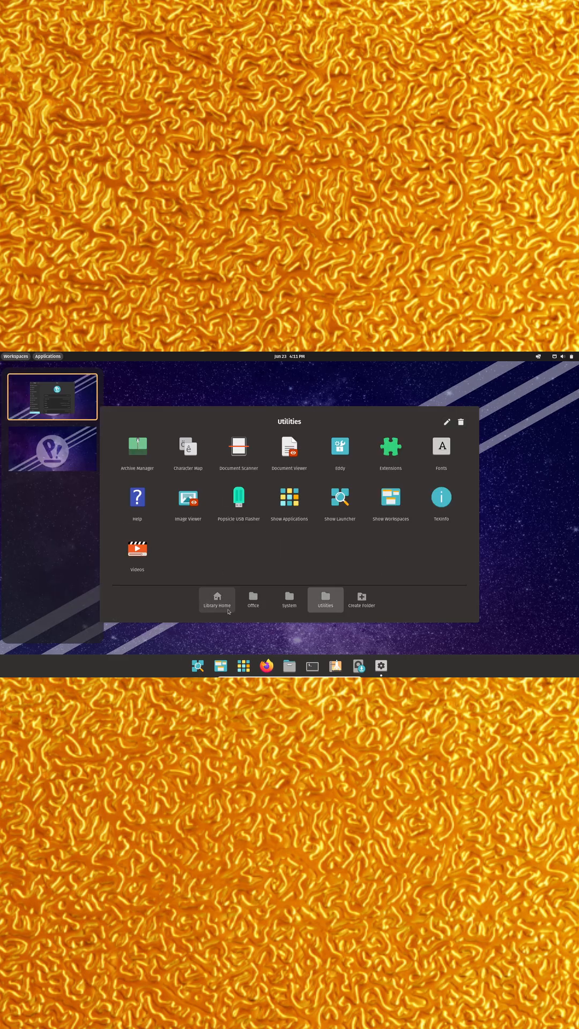
click(216, 599)
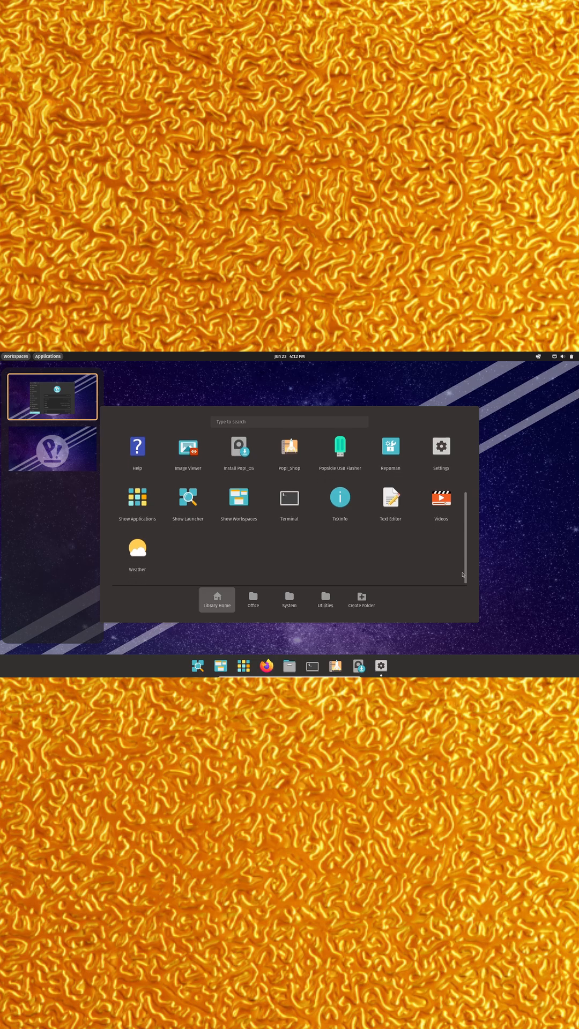
click(440, 445)
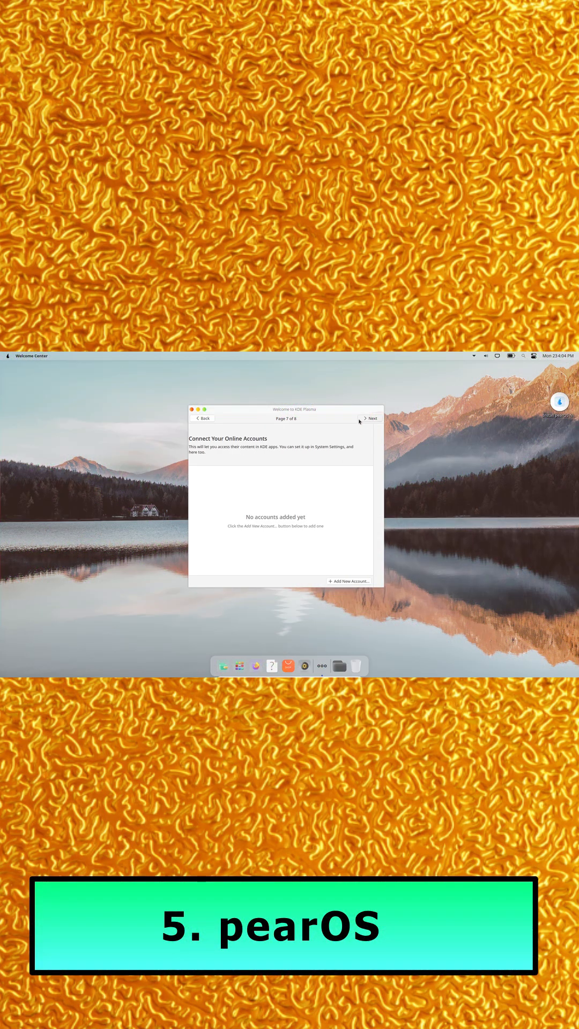
- Advance the Welcome Center, then open the battery, volume, and clock/notifications applets
click(555, 356)
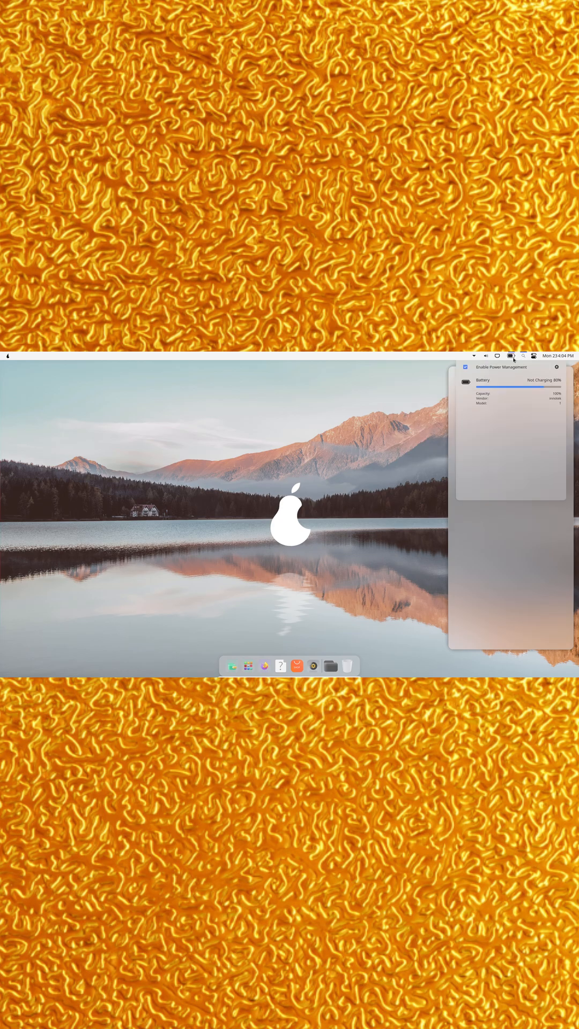
click(486, 357)
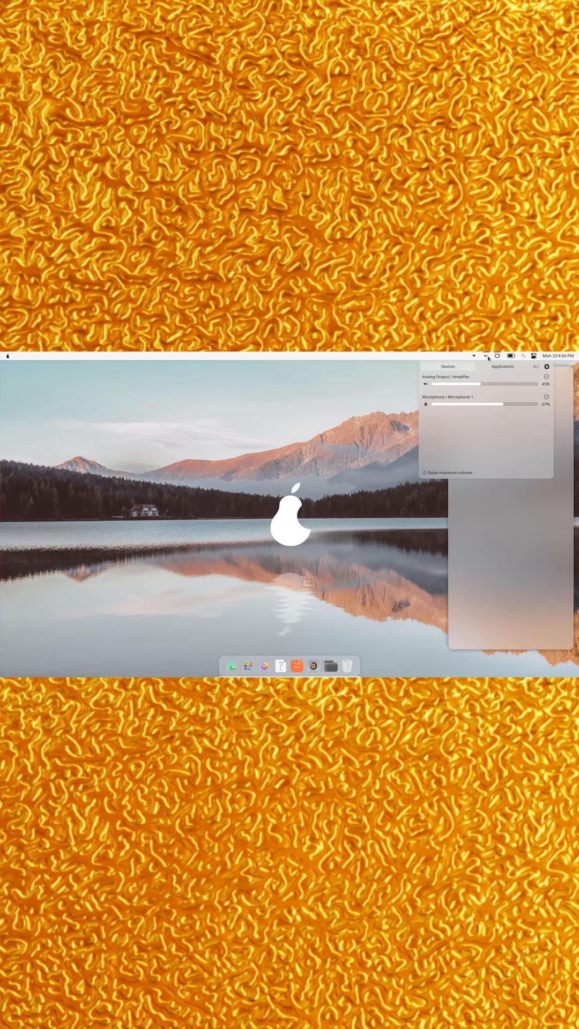
click(557, 356)
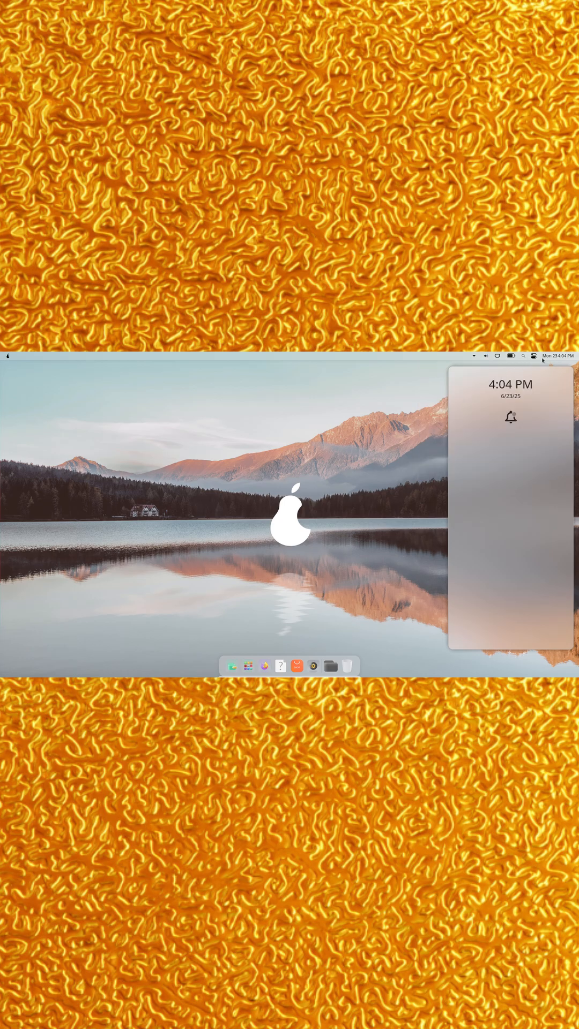